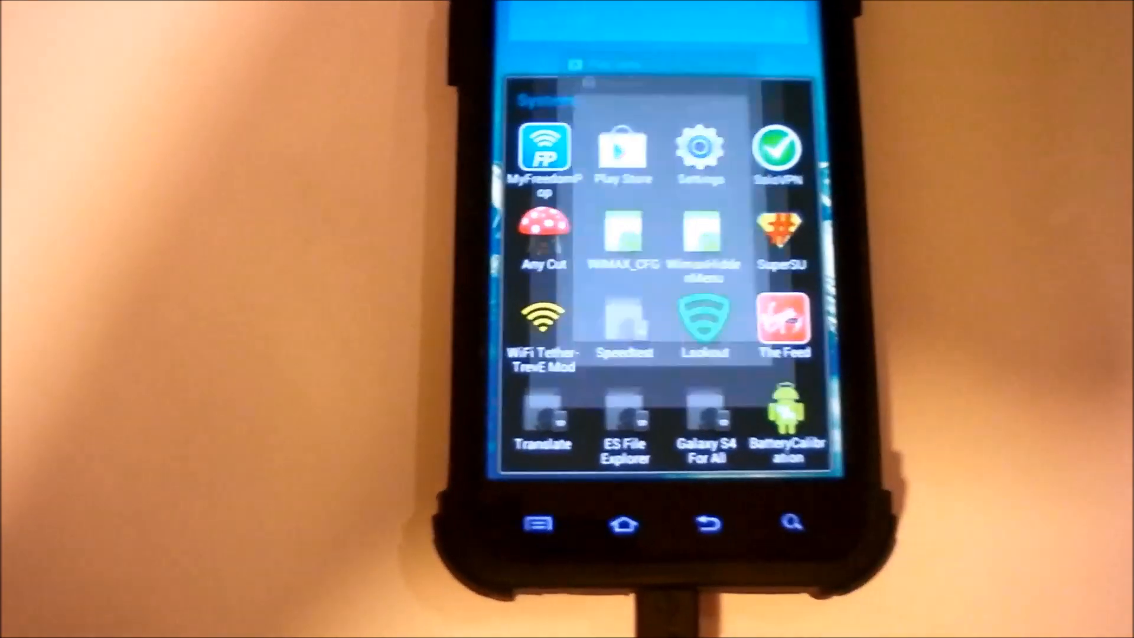
# Step: Launch Google Play Store from its icon in the app drawer
pyautogui.click(623, 149)
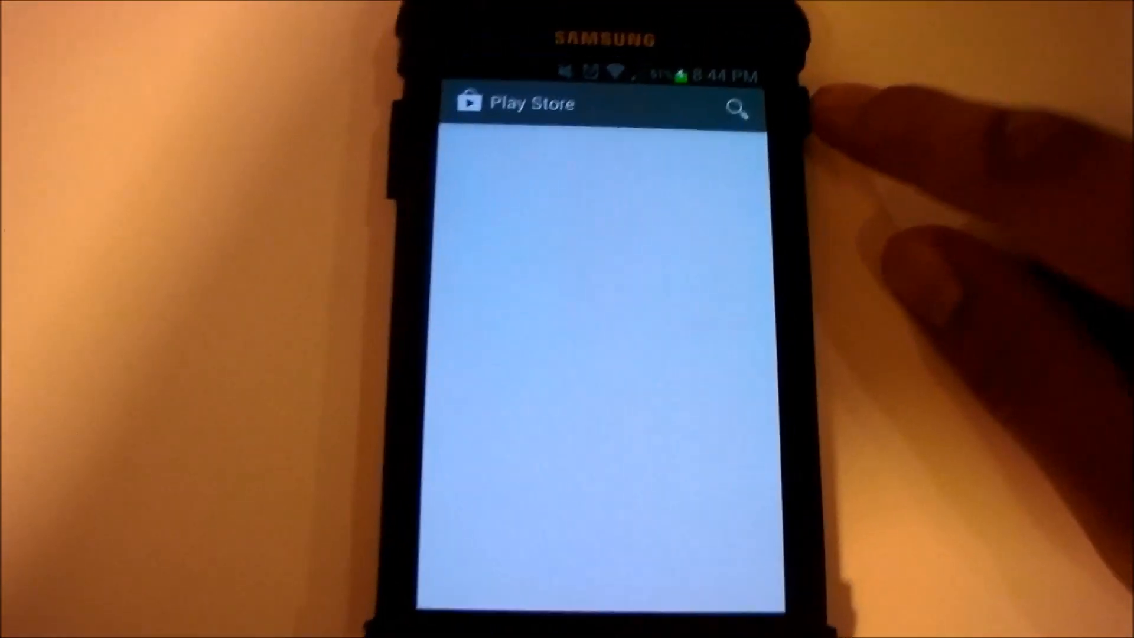